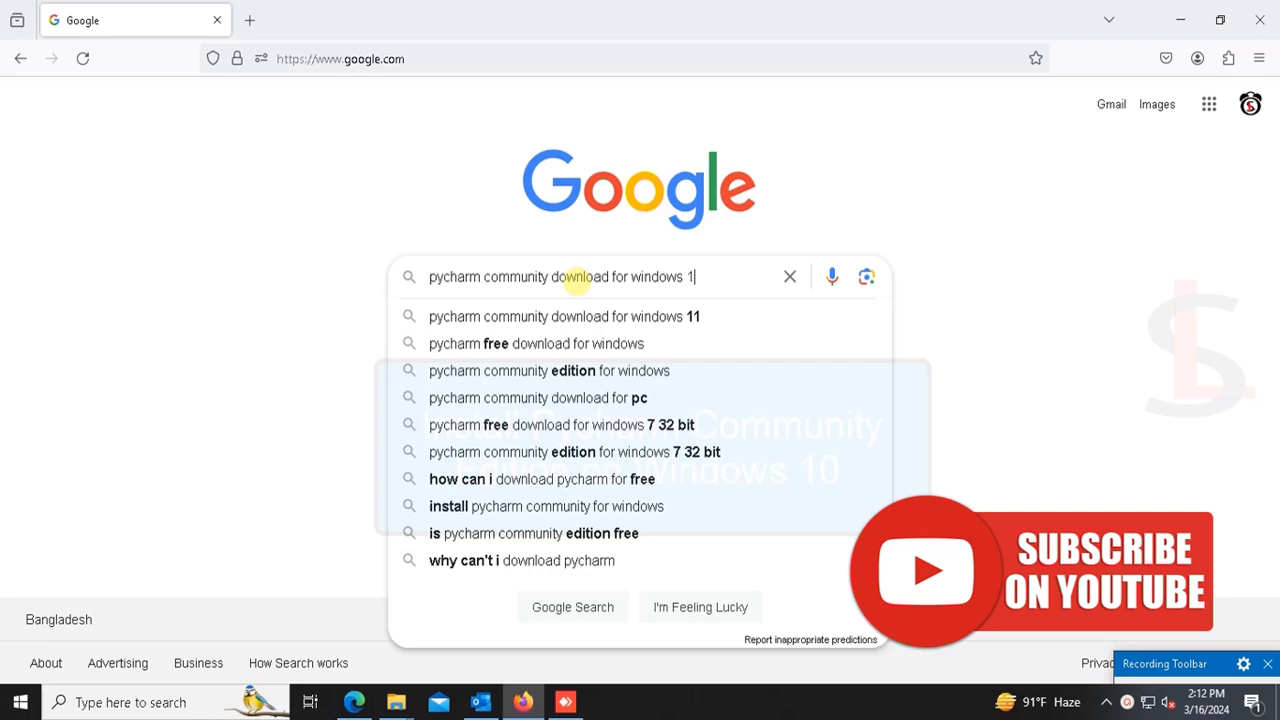
# Run the Google search for 'pycharm community download for windows 10'
pyautogui.press('Enter')
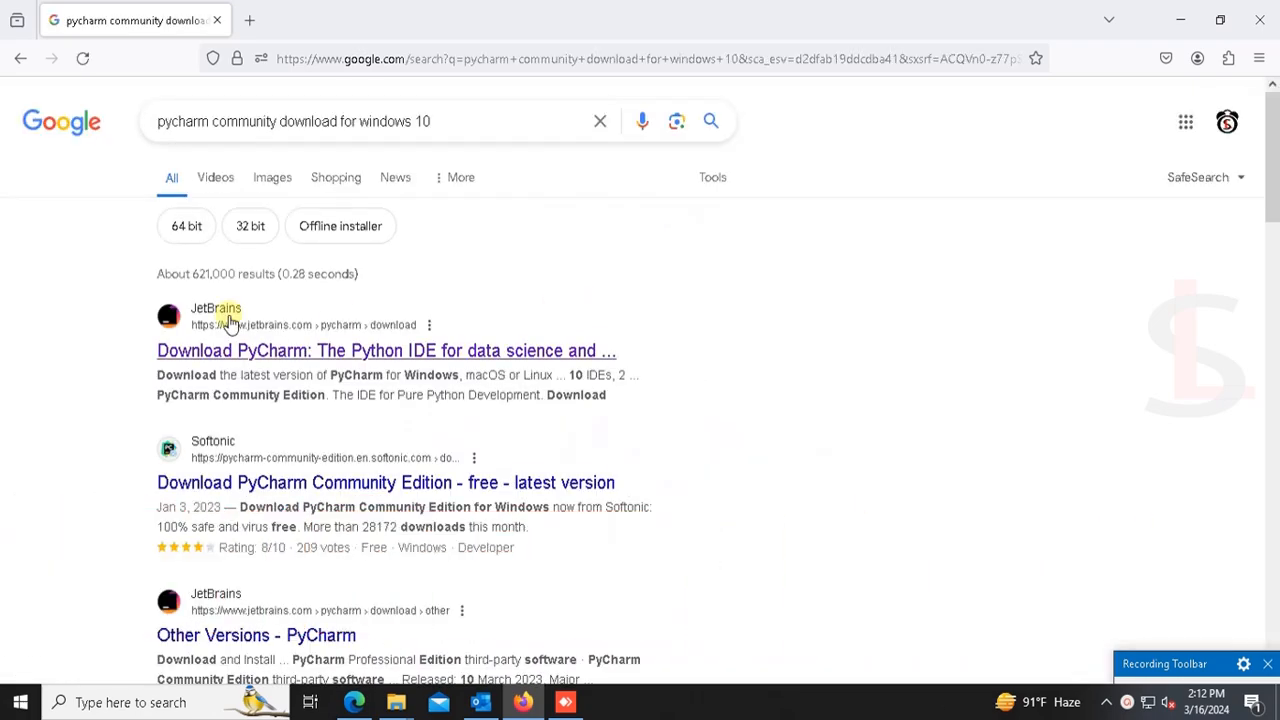
pyautogui.moveTo(296, 356)
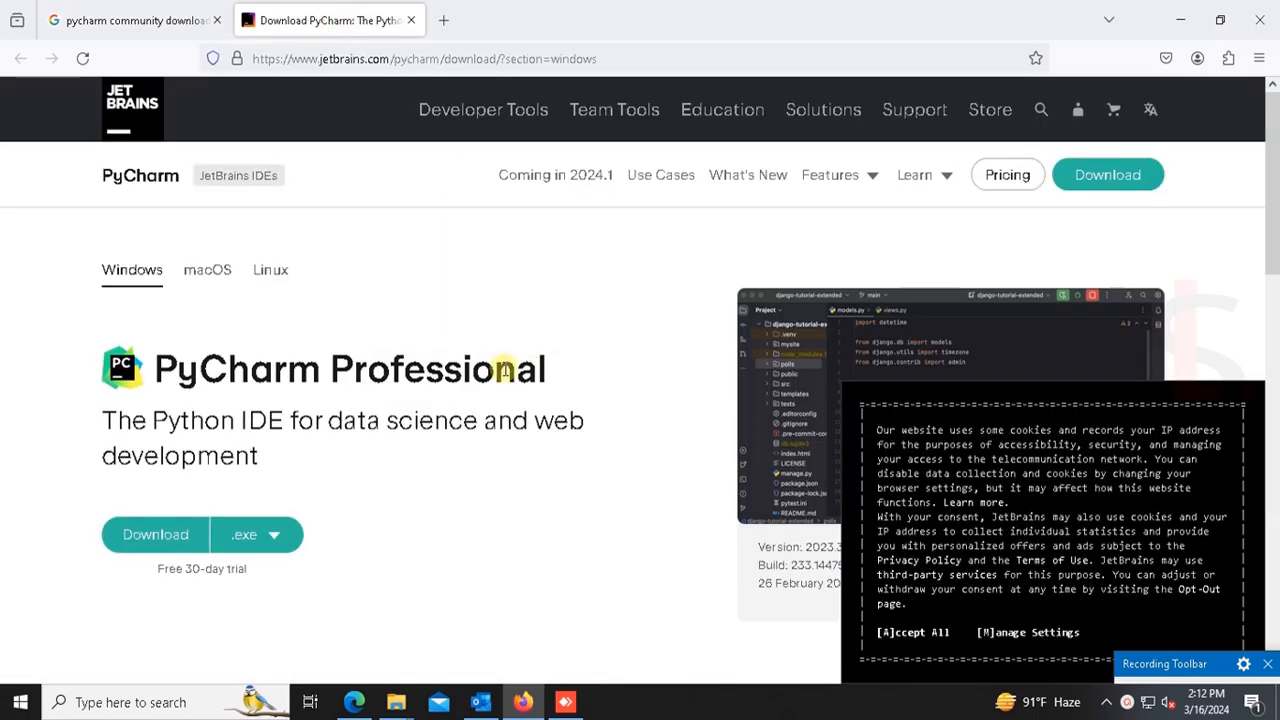
# Download the PyCharm Community Edition installer from the JetBrains page
pyautogui.scroll(-3)
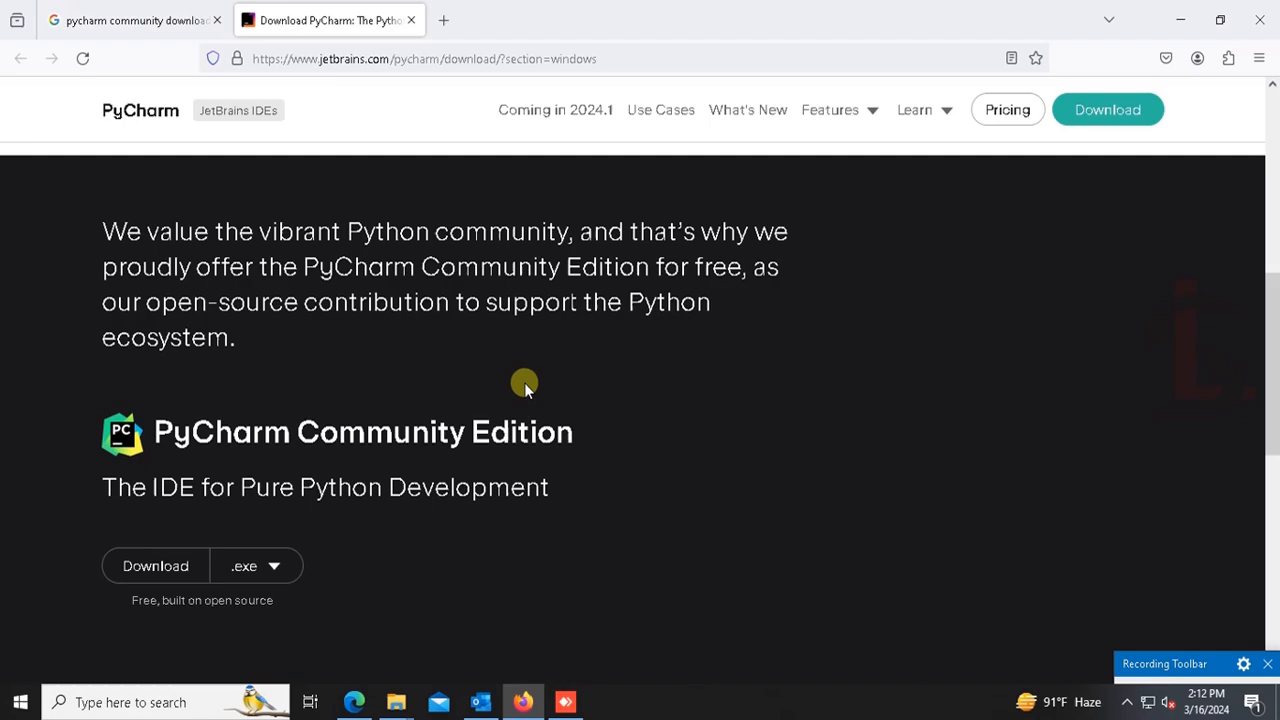
pyautogui.scroll(-3)
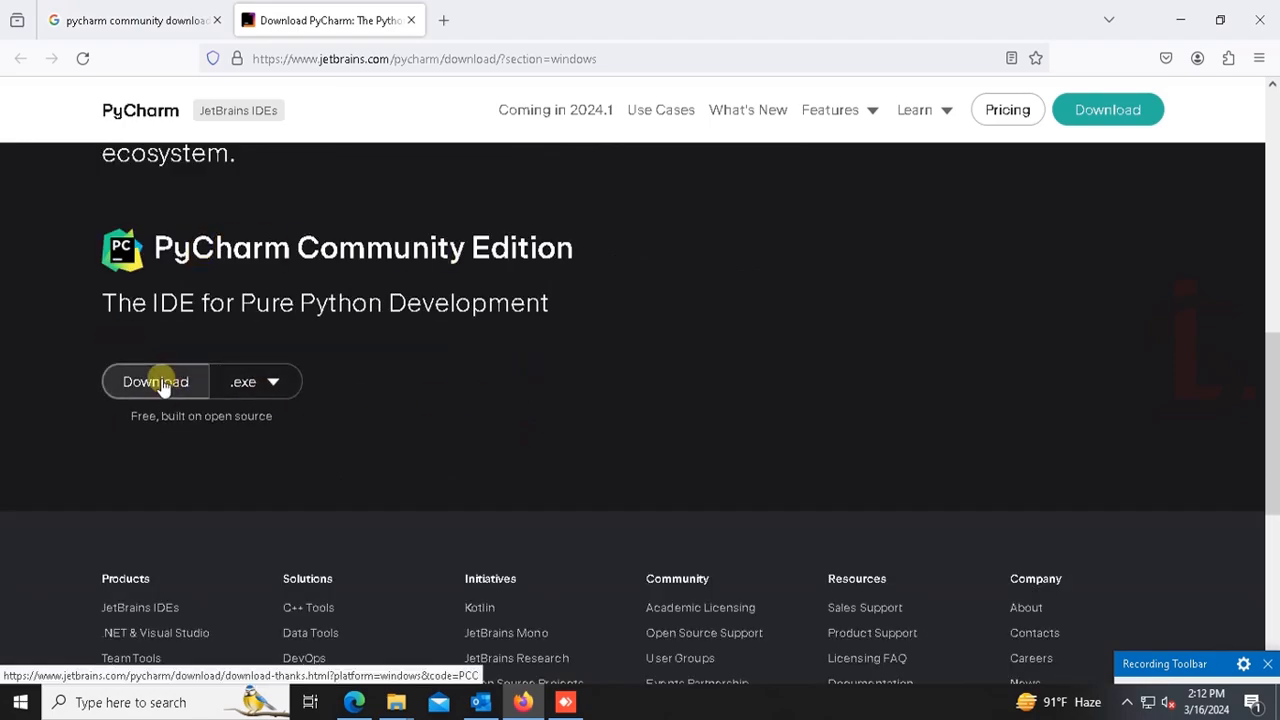
pyautogui.click(156, 380)
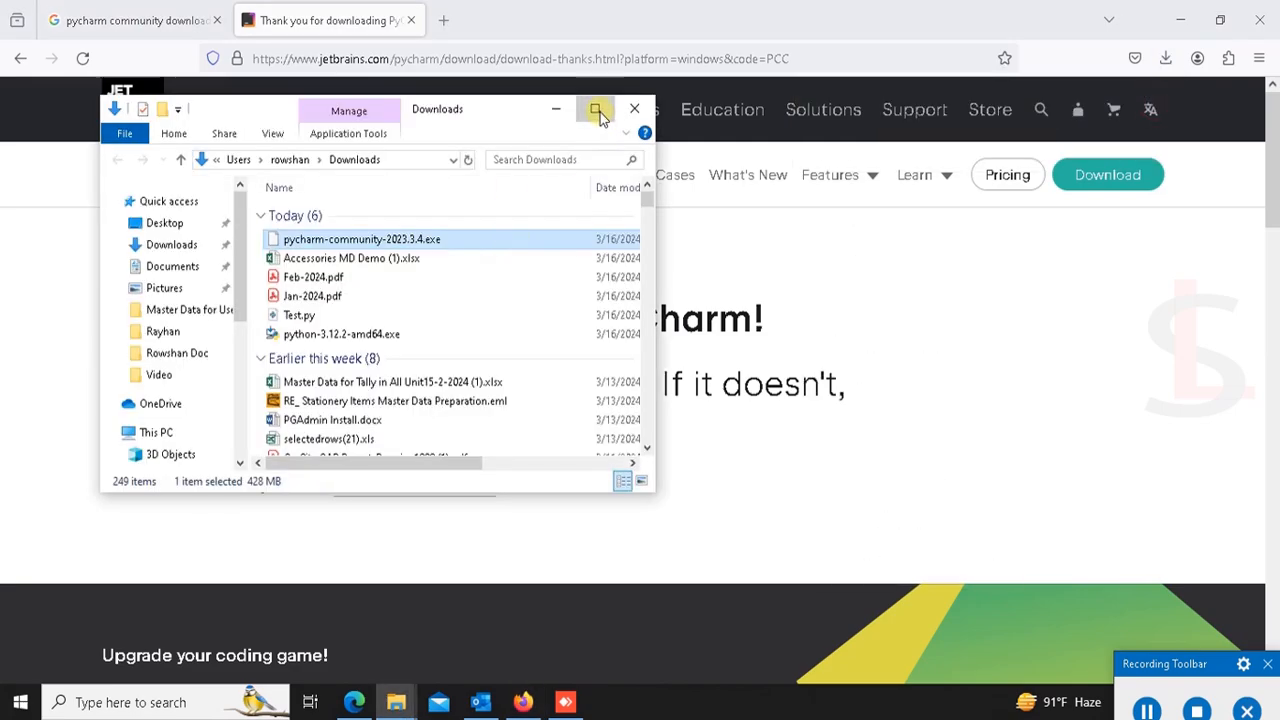
# Launch the downloaded PyCharm Community installer from the Downloads folder
pyautogui.click(596, 108)
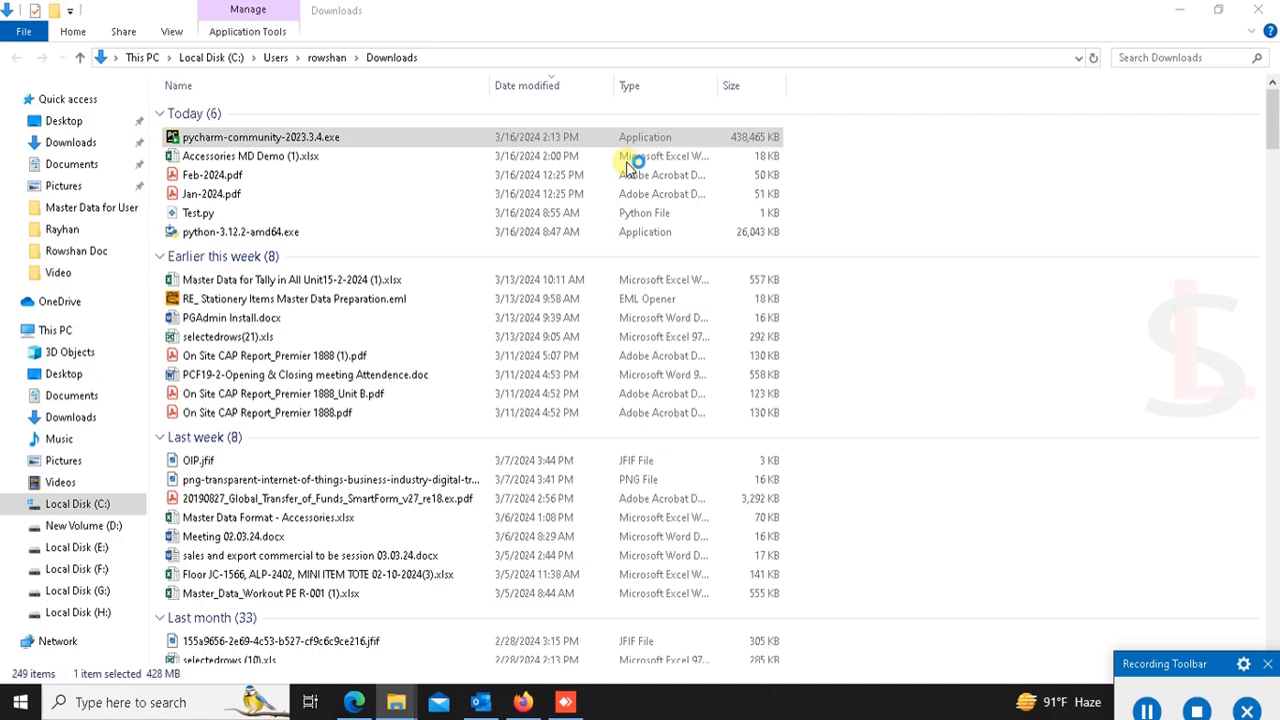
pyautogui.doubleClick(252, 136)
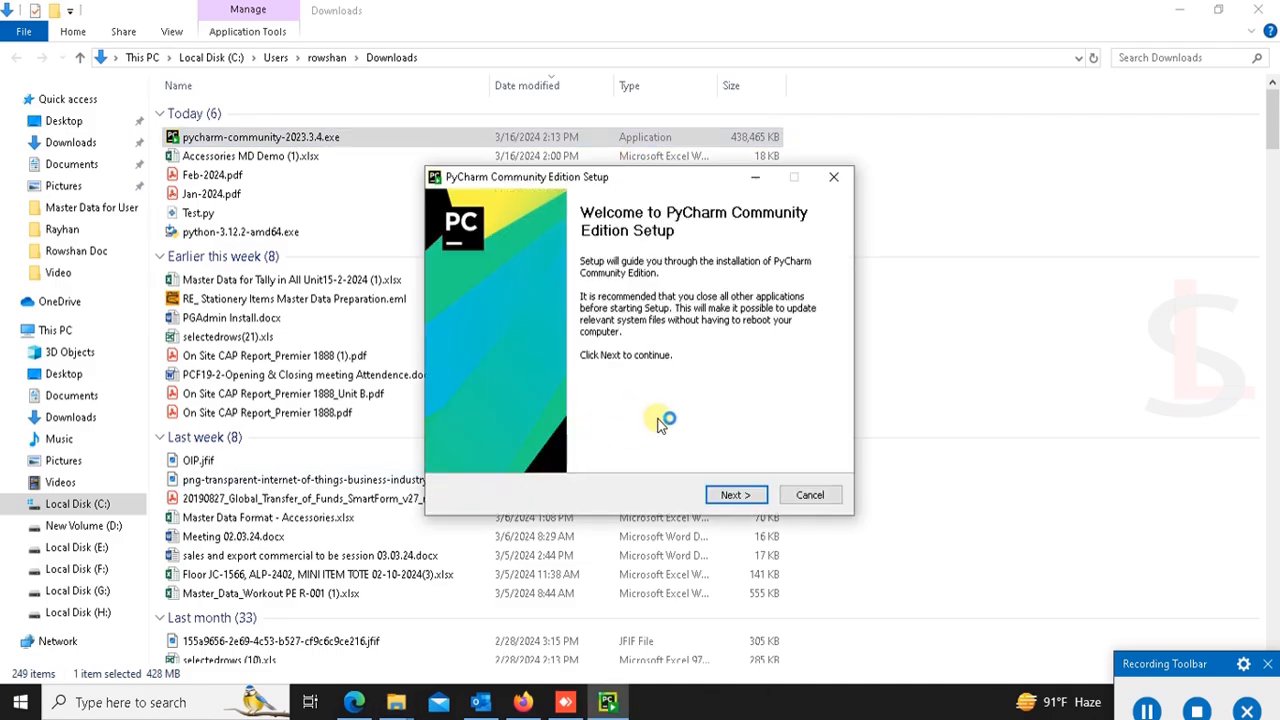
# Keep the default install folder and enable the PyCharm Community Edition desktop shortcut
pyautogui.click(736, 494)
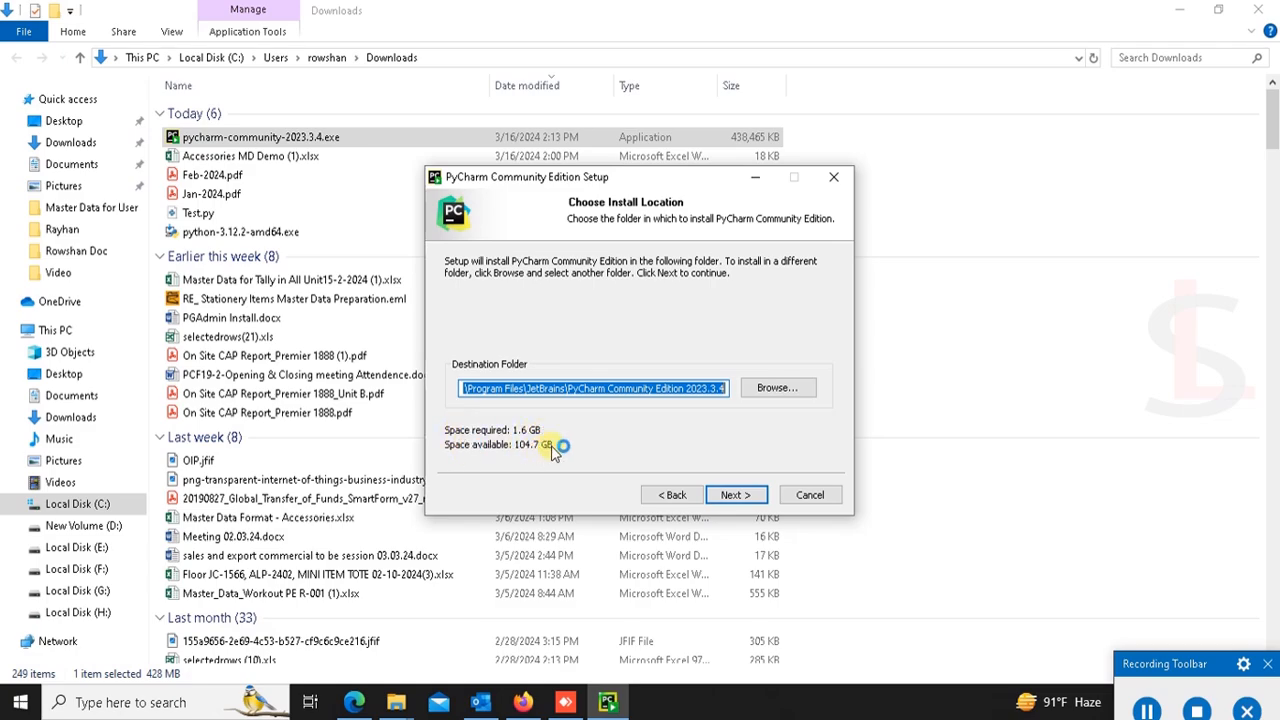
pyautogui.click(736, 494)
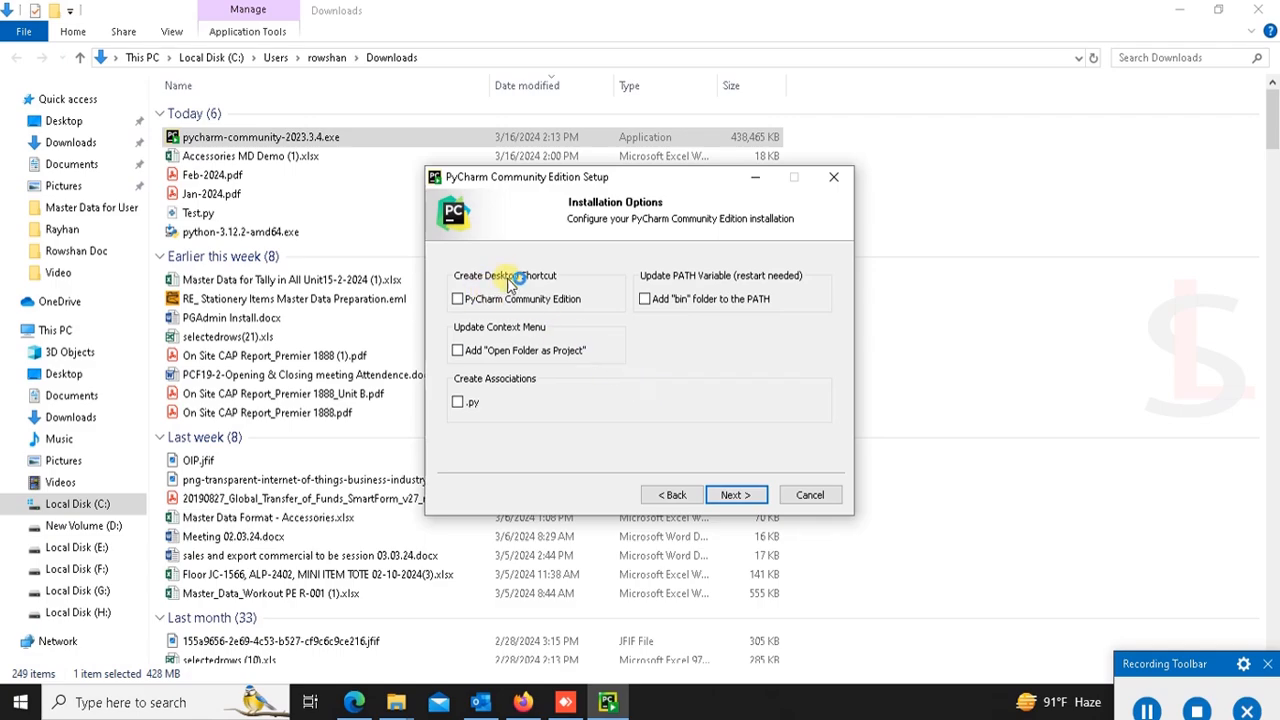
pyautogui.click(456, 298)
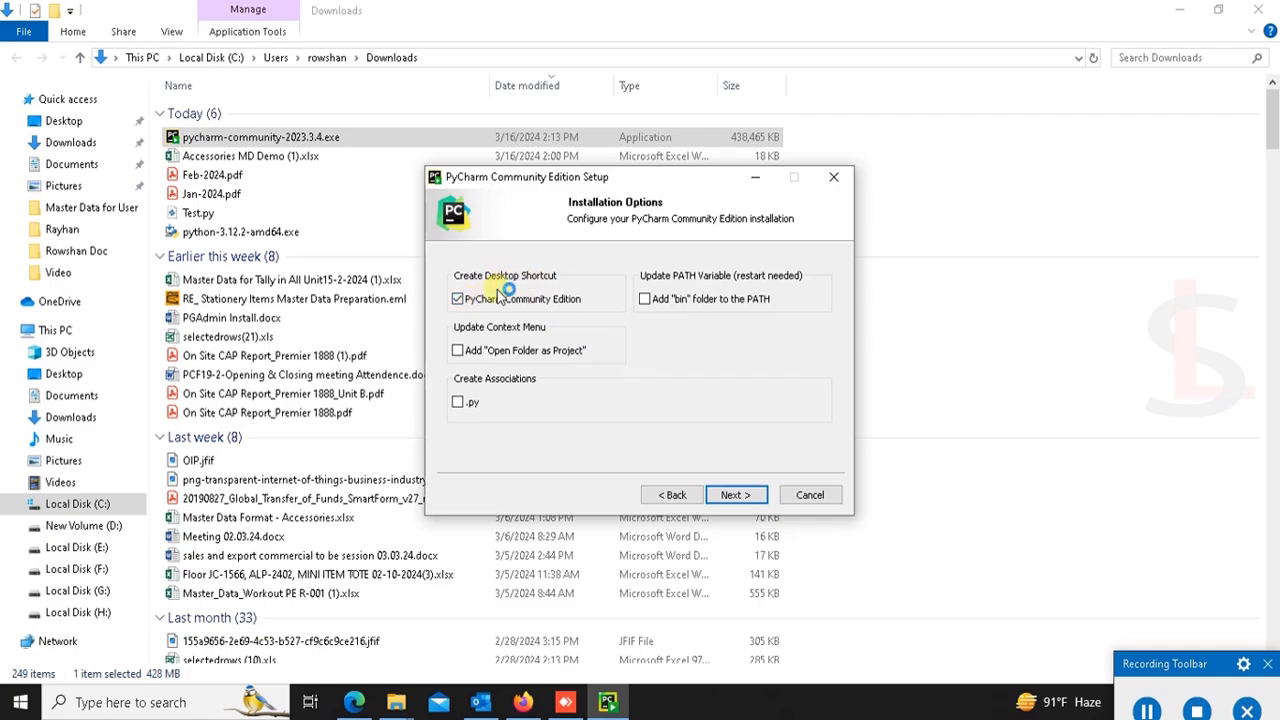
pyautogui.moveTo(568, 300)
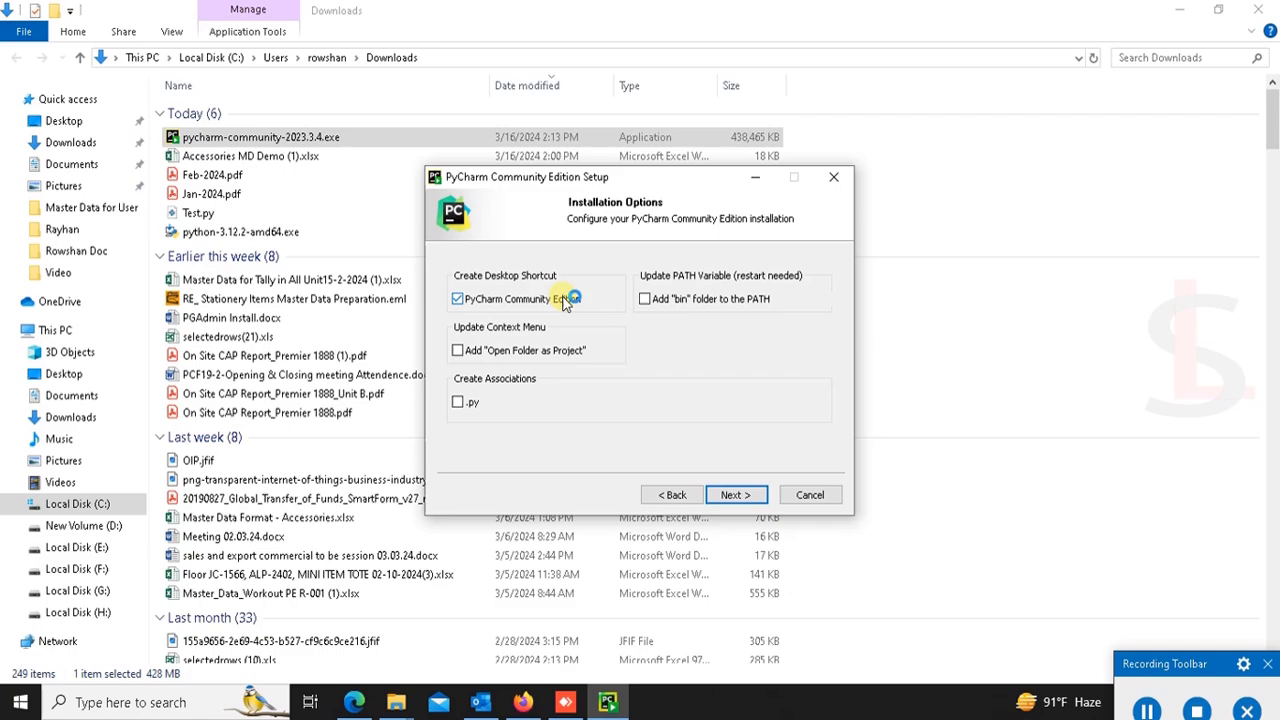
pyautogui.click(736, 496)
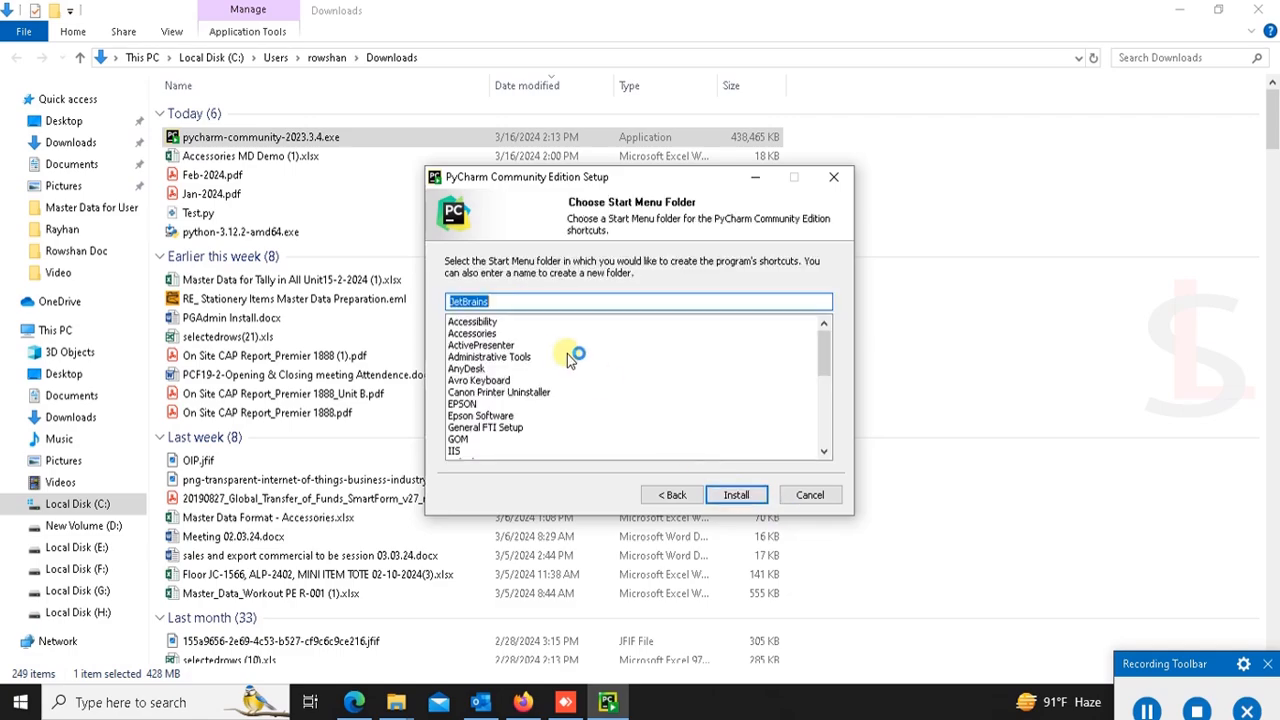
# Install PyCharm and finish setup with 'Run PyCharm Community Edition' ticked
pyautogui.click(736, 496)
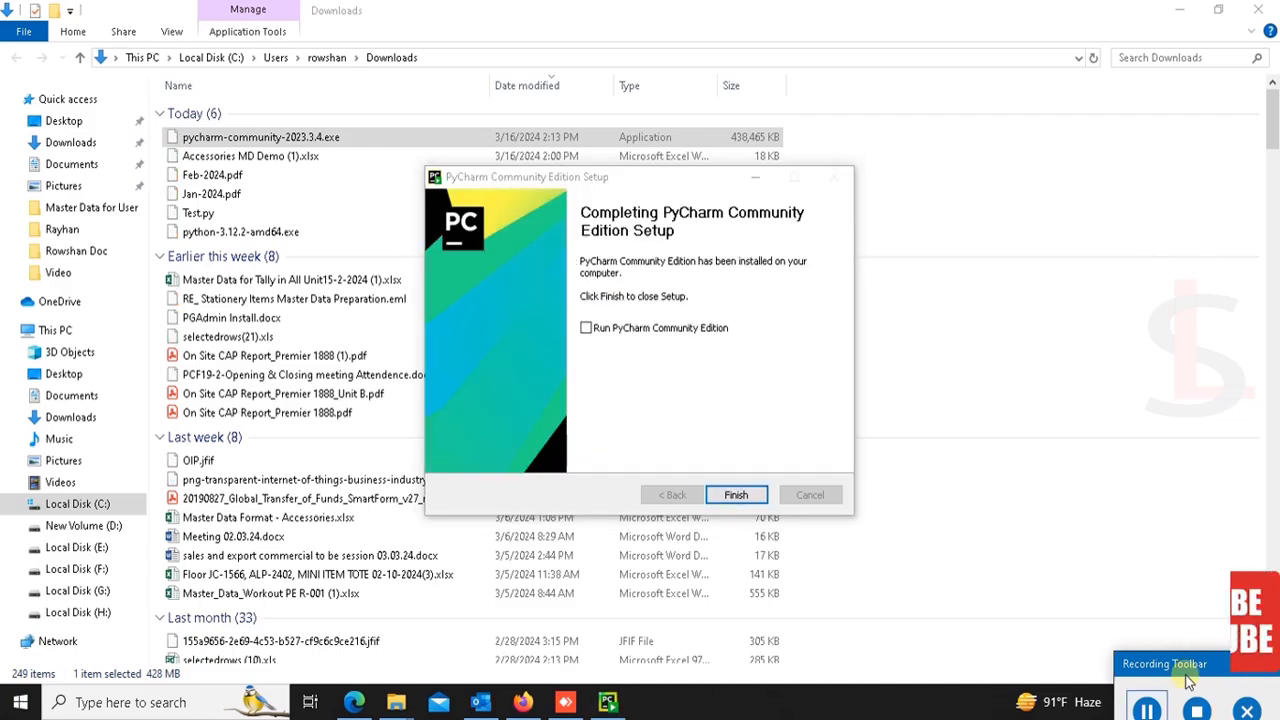
pyautogui.click(586, 328)
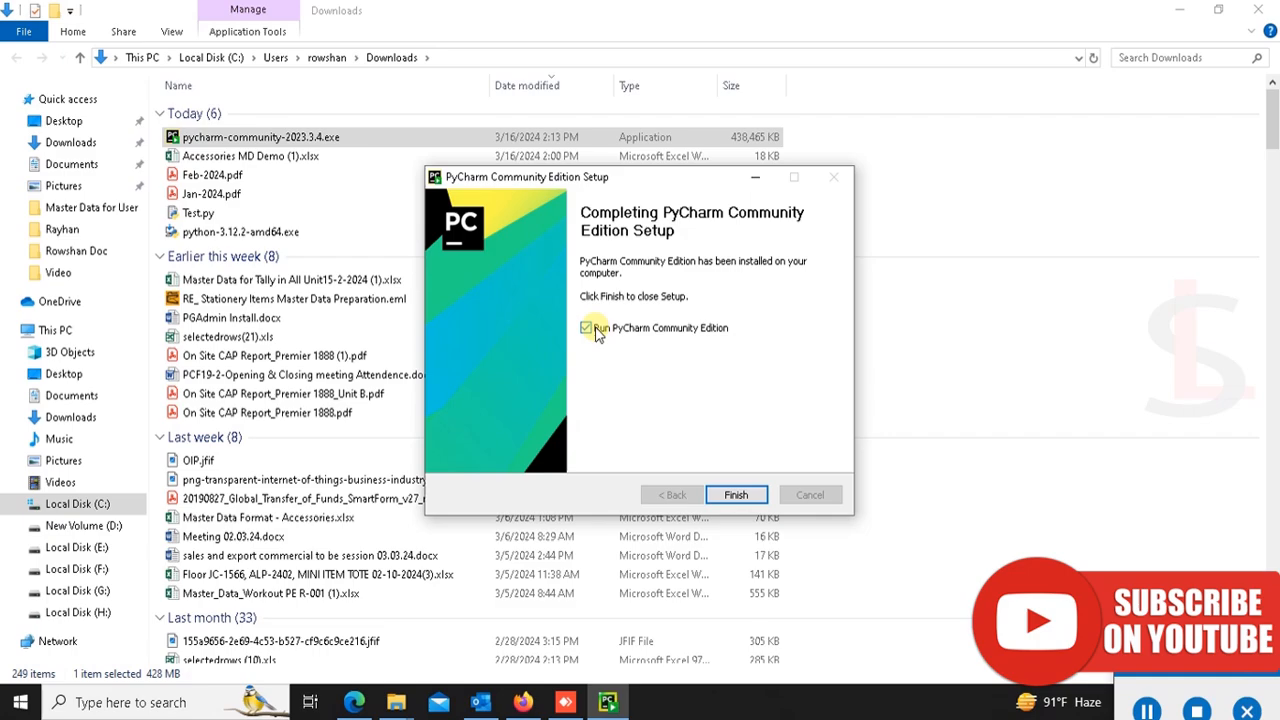
pyautogui.click(736, 494)
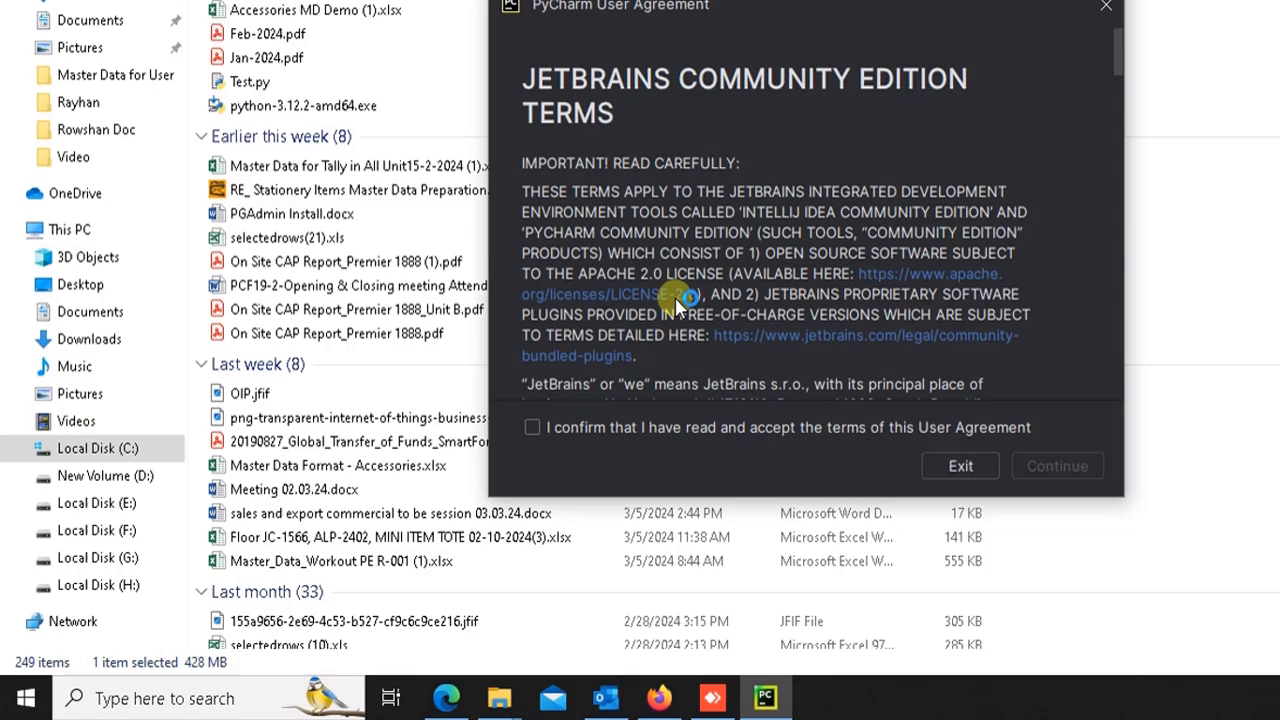
# Accept the JetBrains user agreement and continue into PyCharm
pyautogui.scroll(-3)
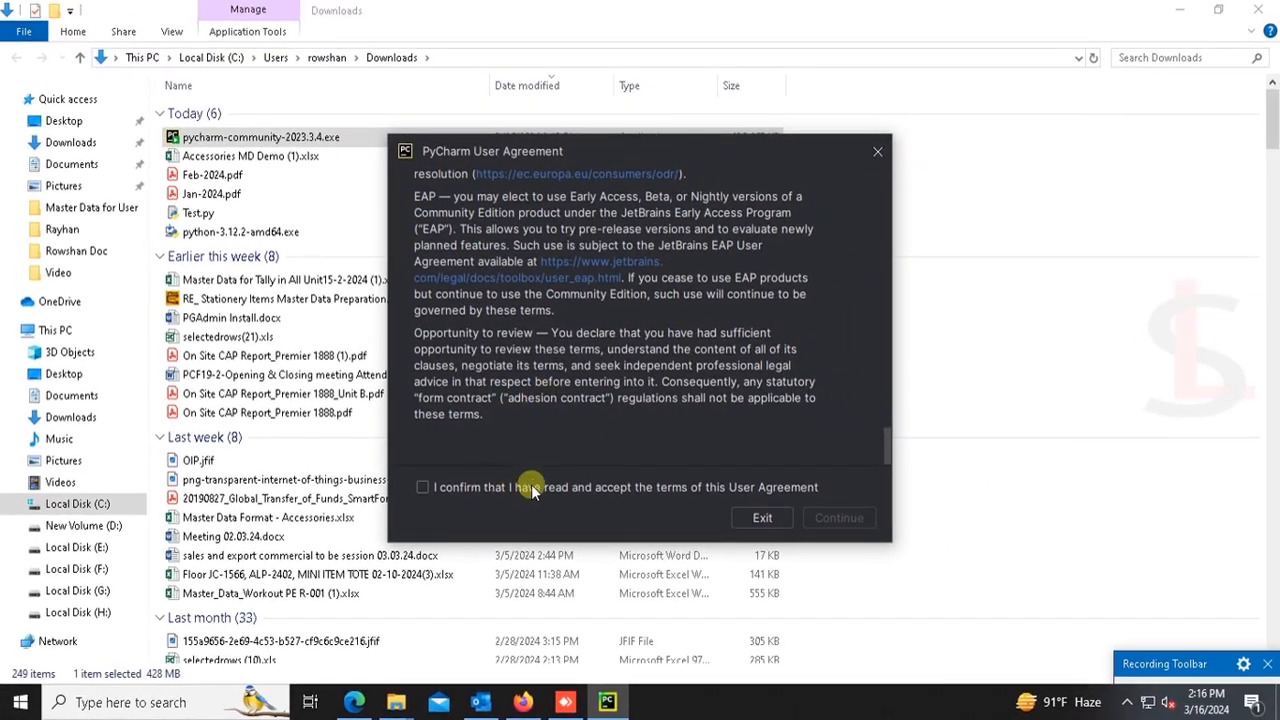
pyautogui.click(420, 488)
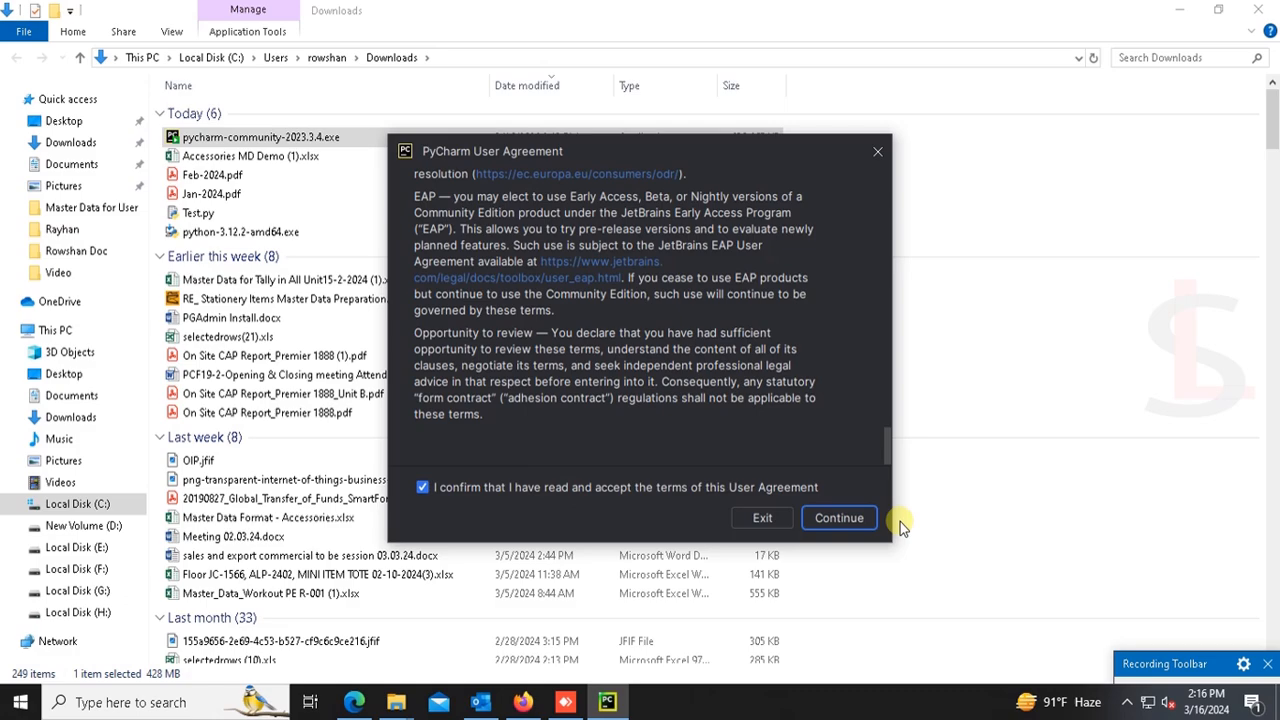
pyautogui.click(838, 516)
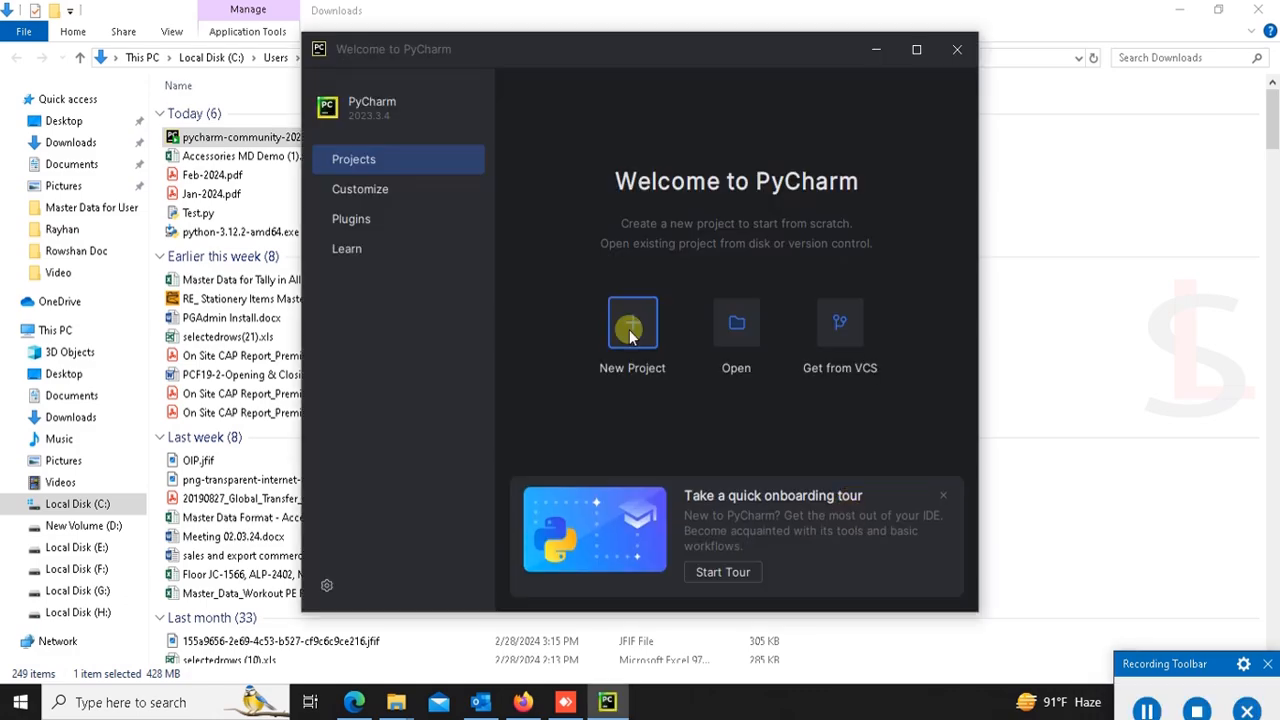
# Start a new project and set its location to D:\PY
pyautogui.click(632, 322)
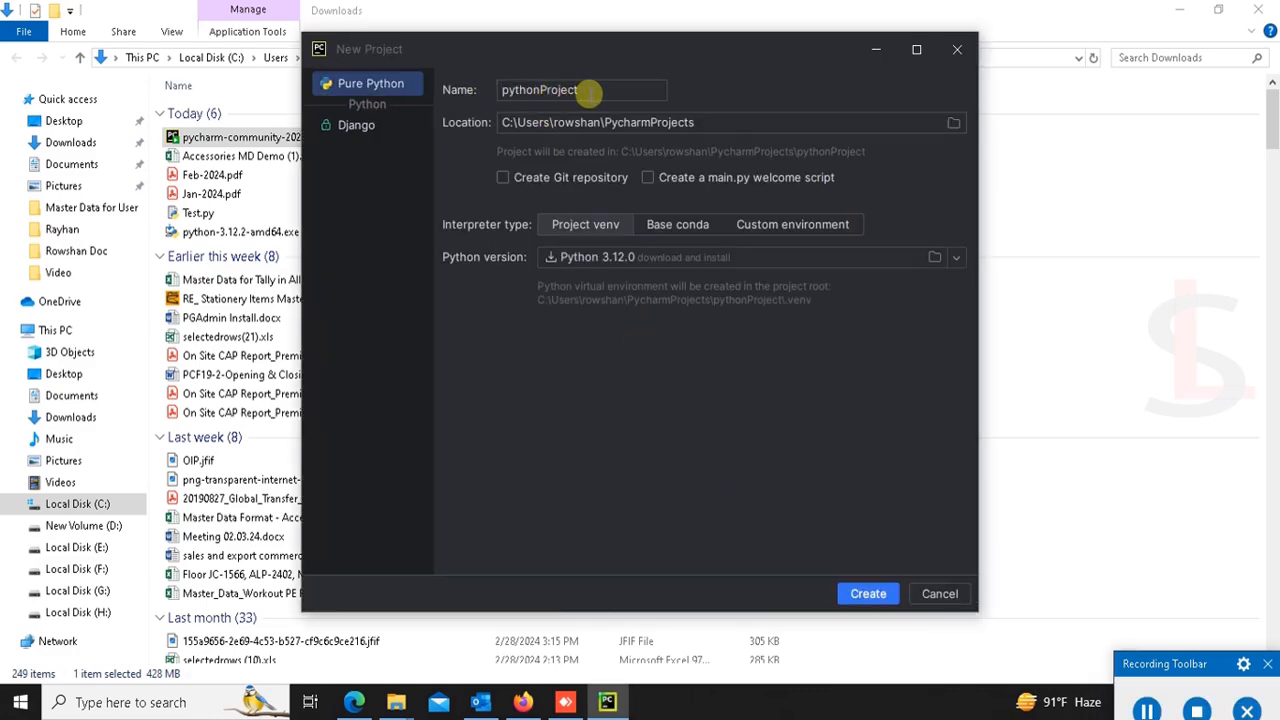
pyautogui.click(948, 122)
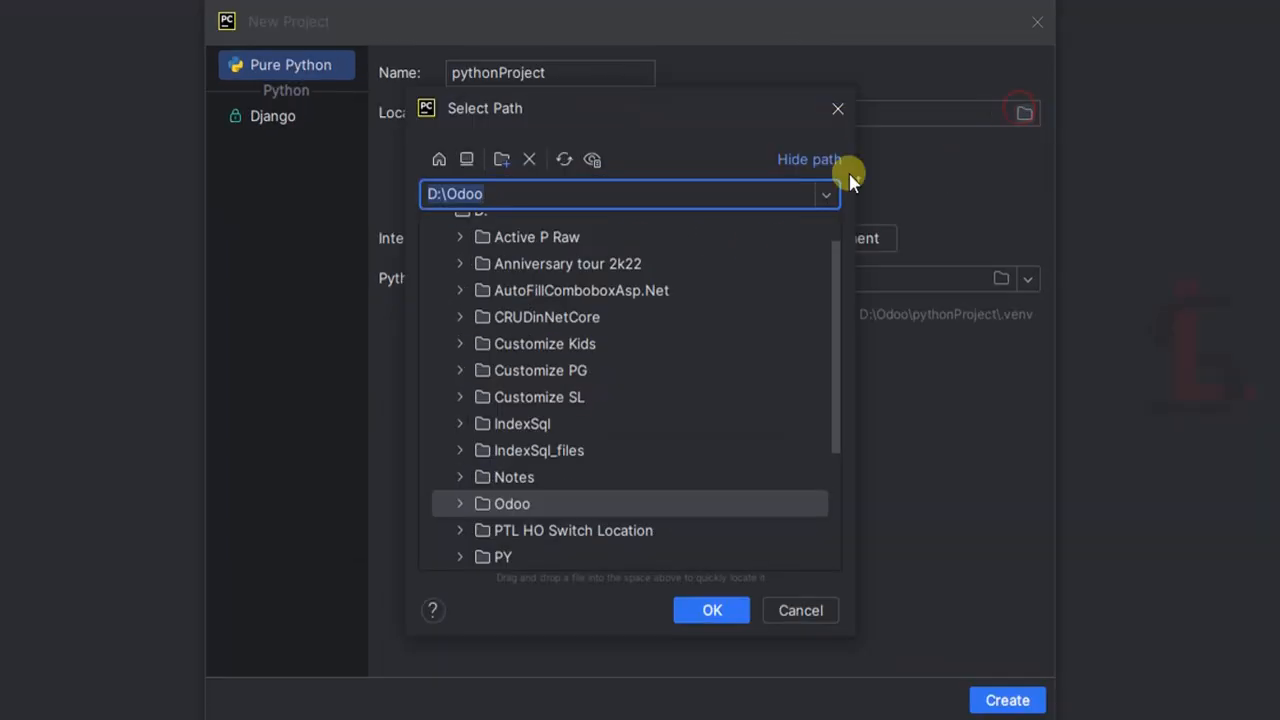
pyautogui.click(504, 412)
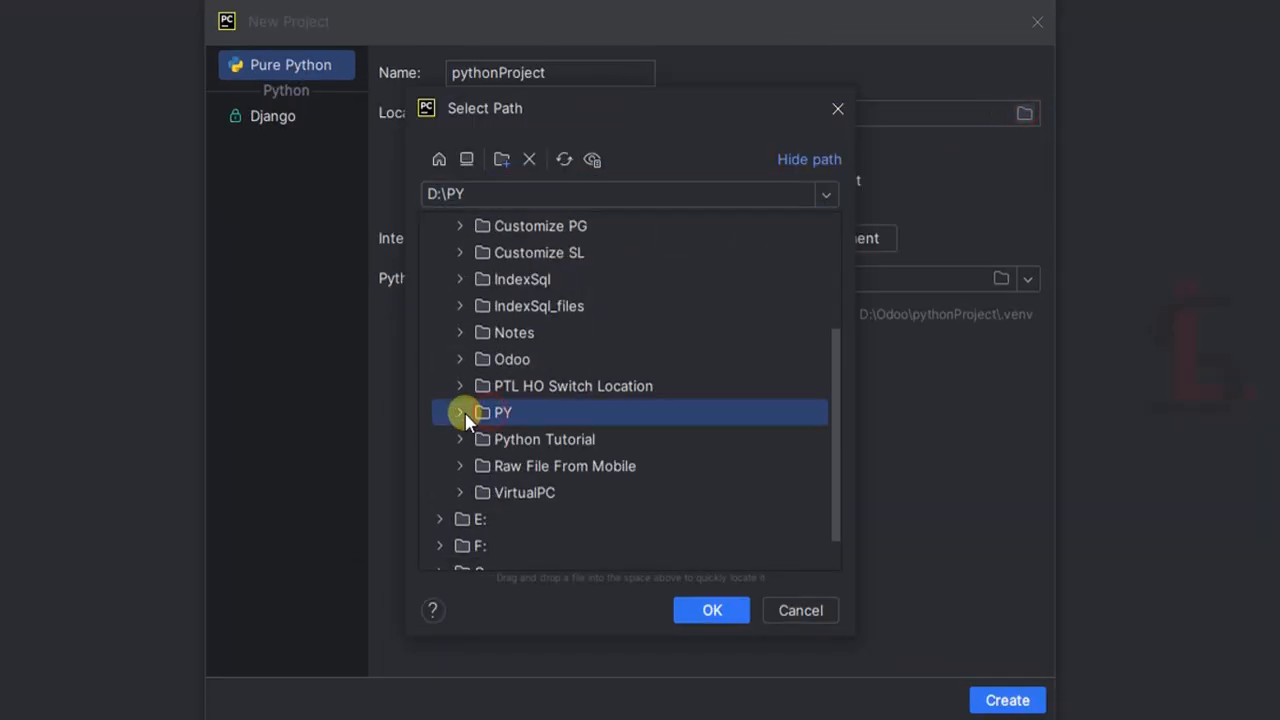
pyautogui.click(712, 610)
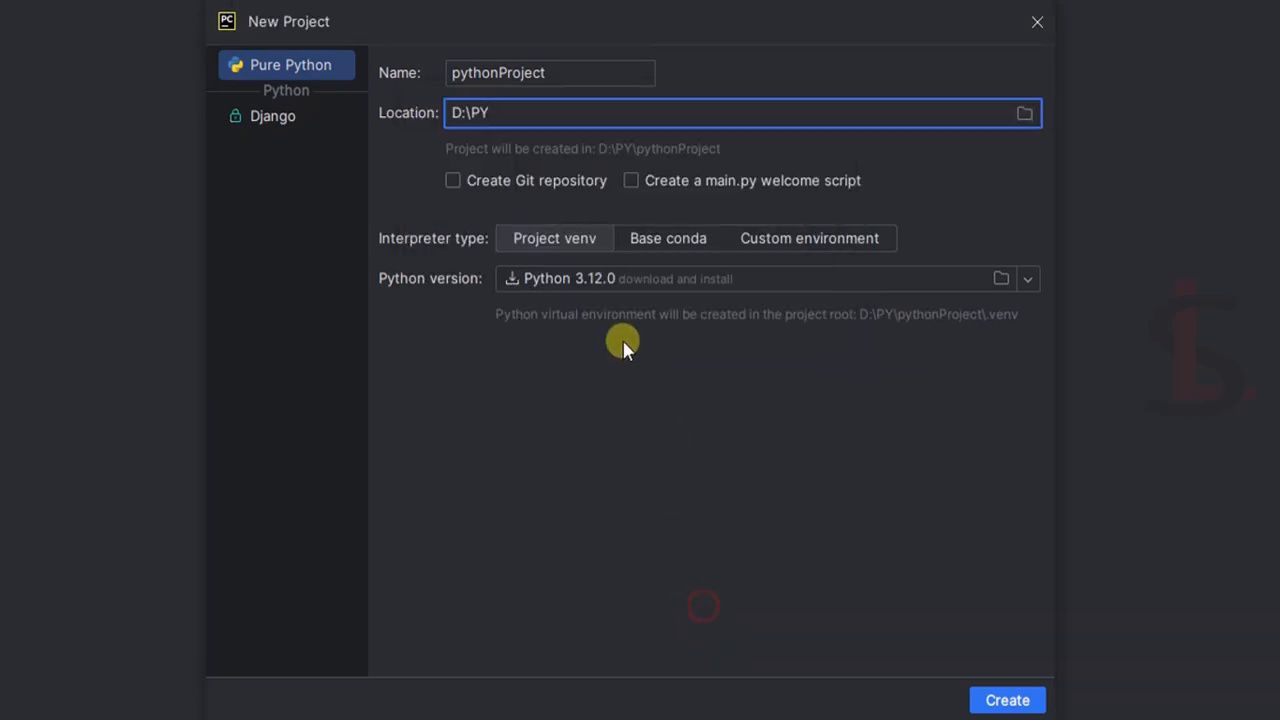
# Create pythonProject with the 'Create a main.py welcome script' option enabled
pyautogui.click(1020, 112)
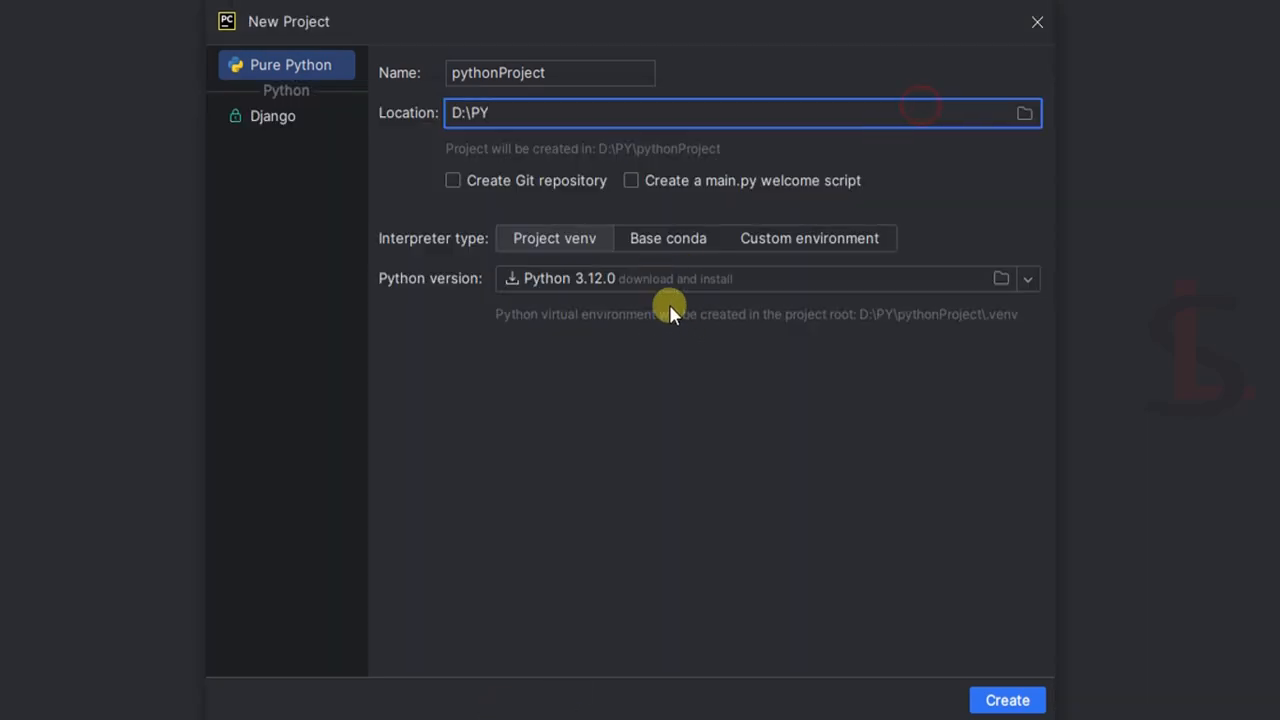
pyautogui.moveTo(752, 196)
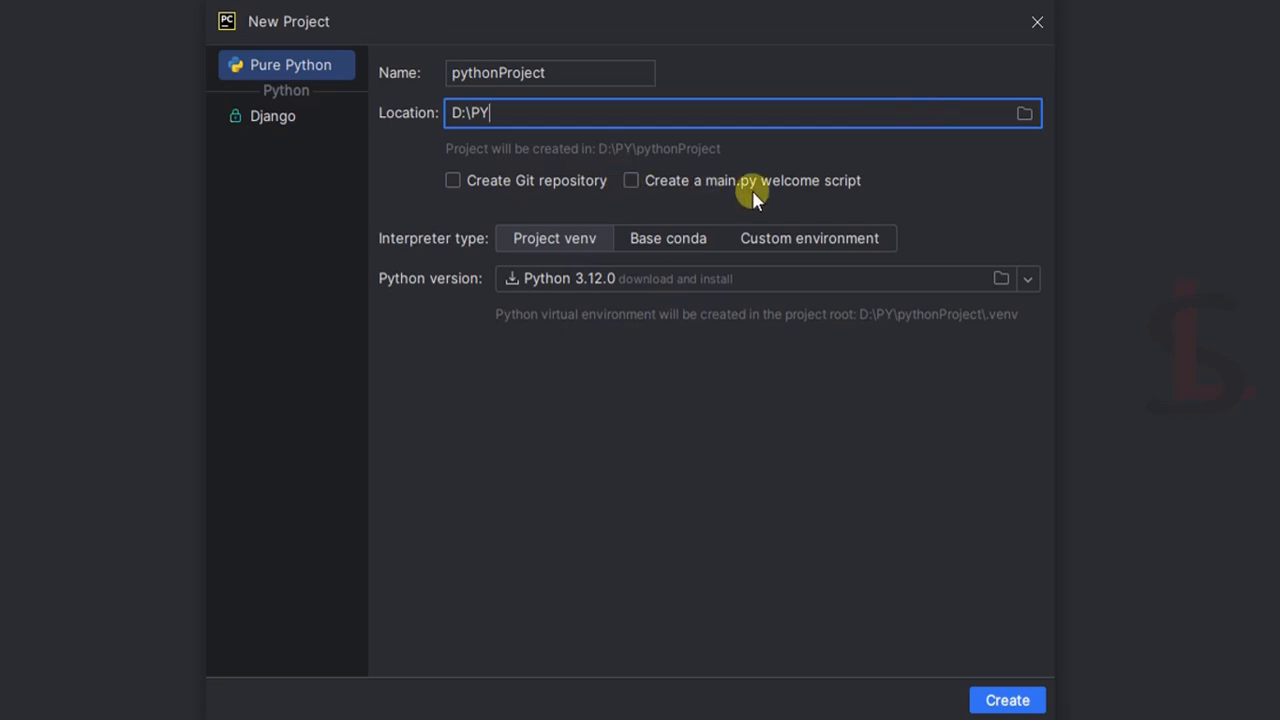
pyautogui.click(632, 180)
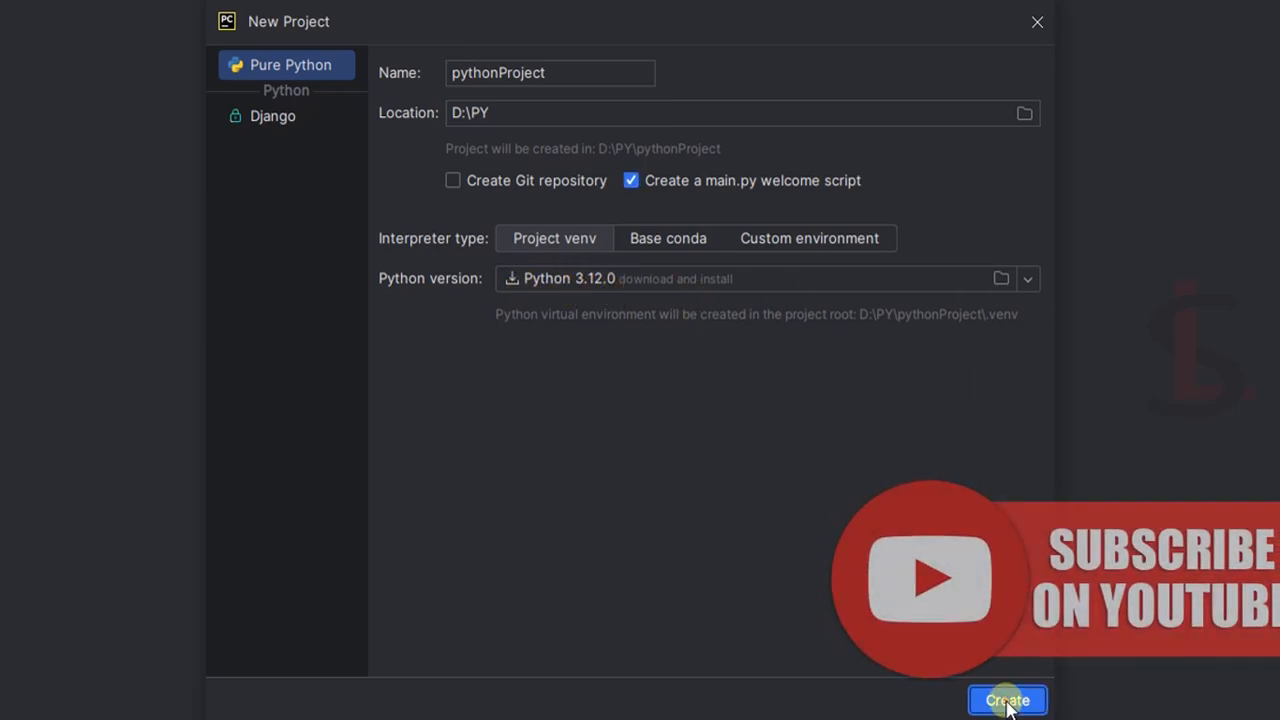
pyautogui.click(1006, 700)
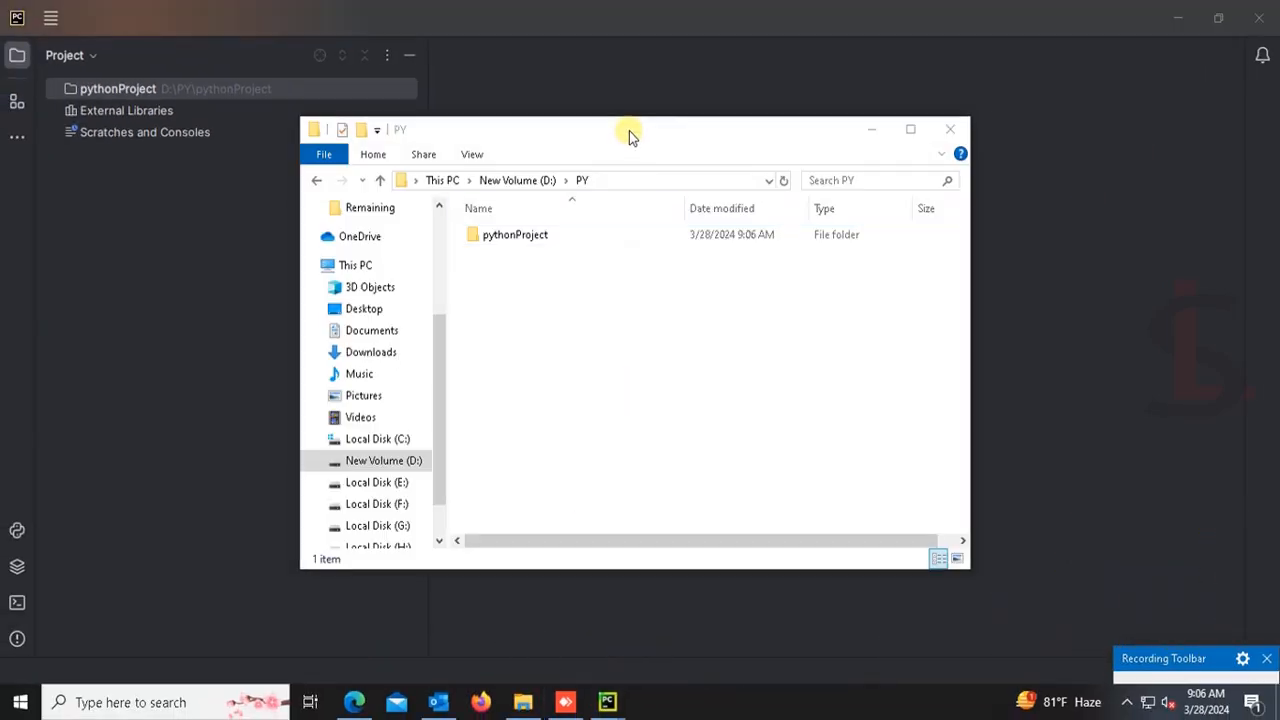
# Verify main.py inside the pythonProject folder in File Explorer and return to PyCharm
pyautogui.doubleClick(516, 234)
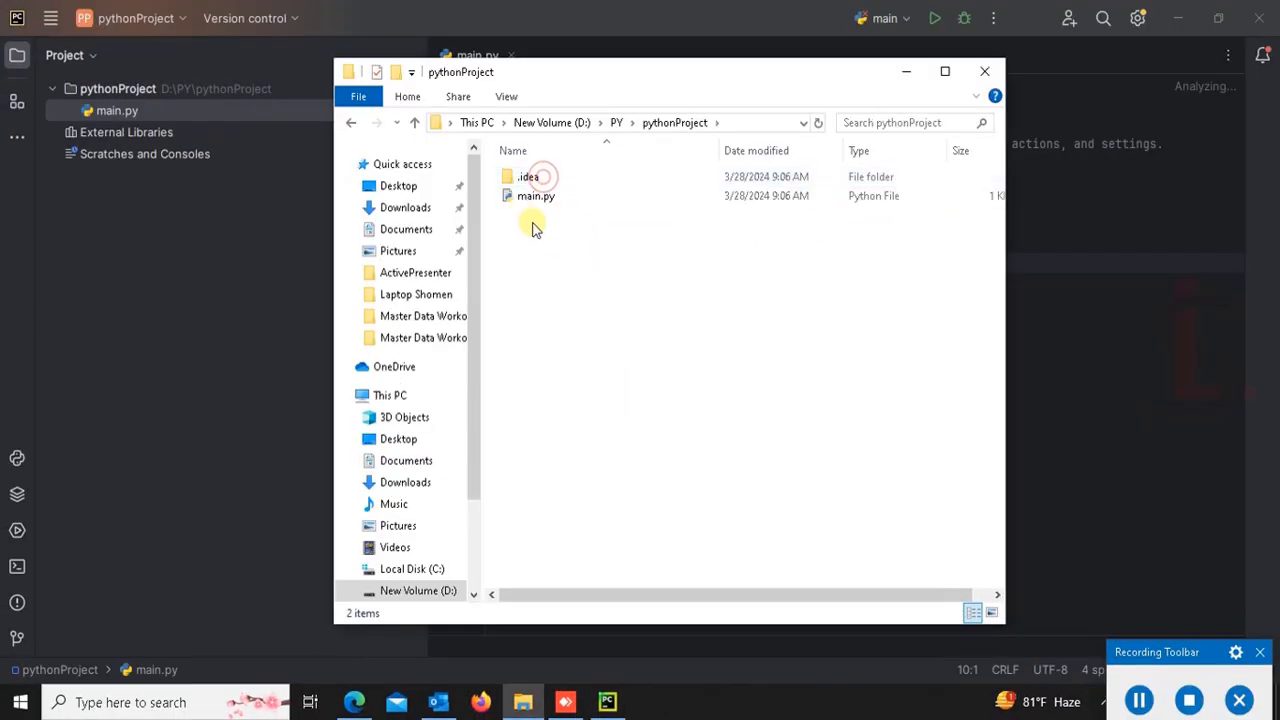
pyautogui.click(536, 196)
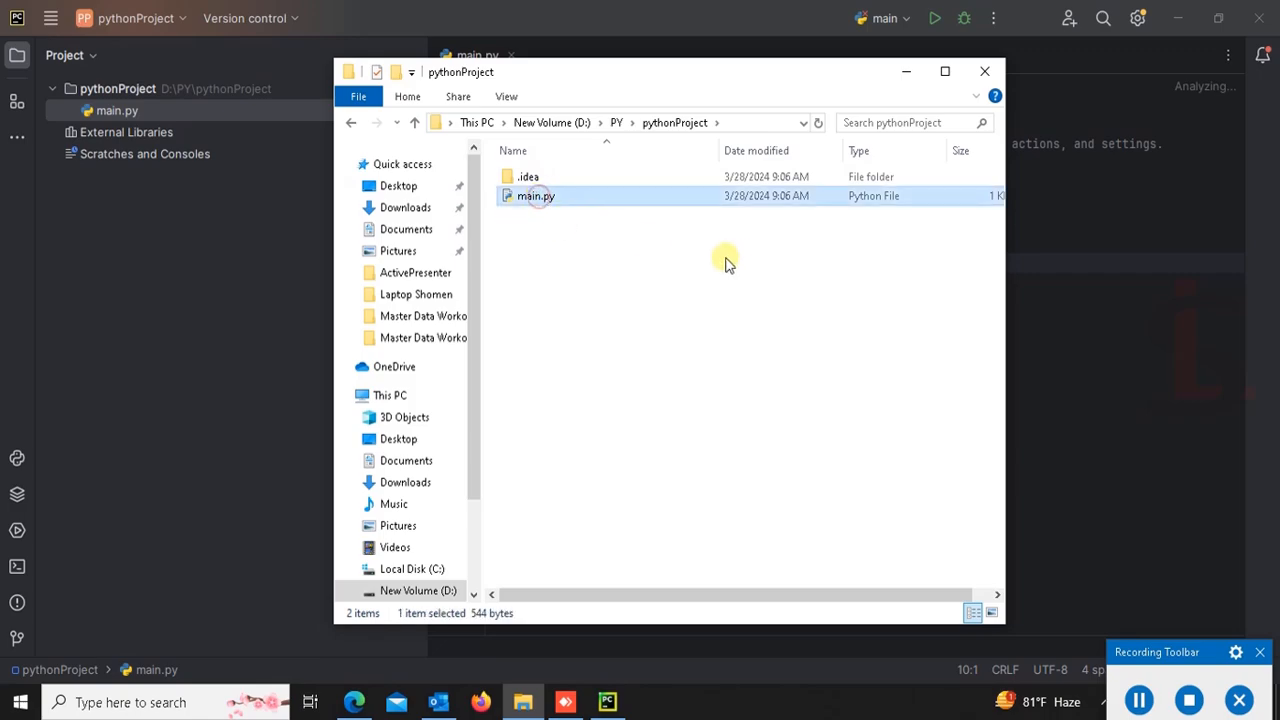
pyautogui.click(1008, 72)
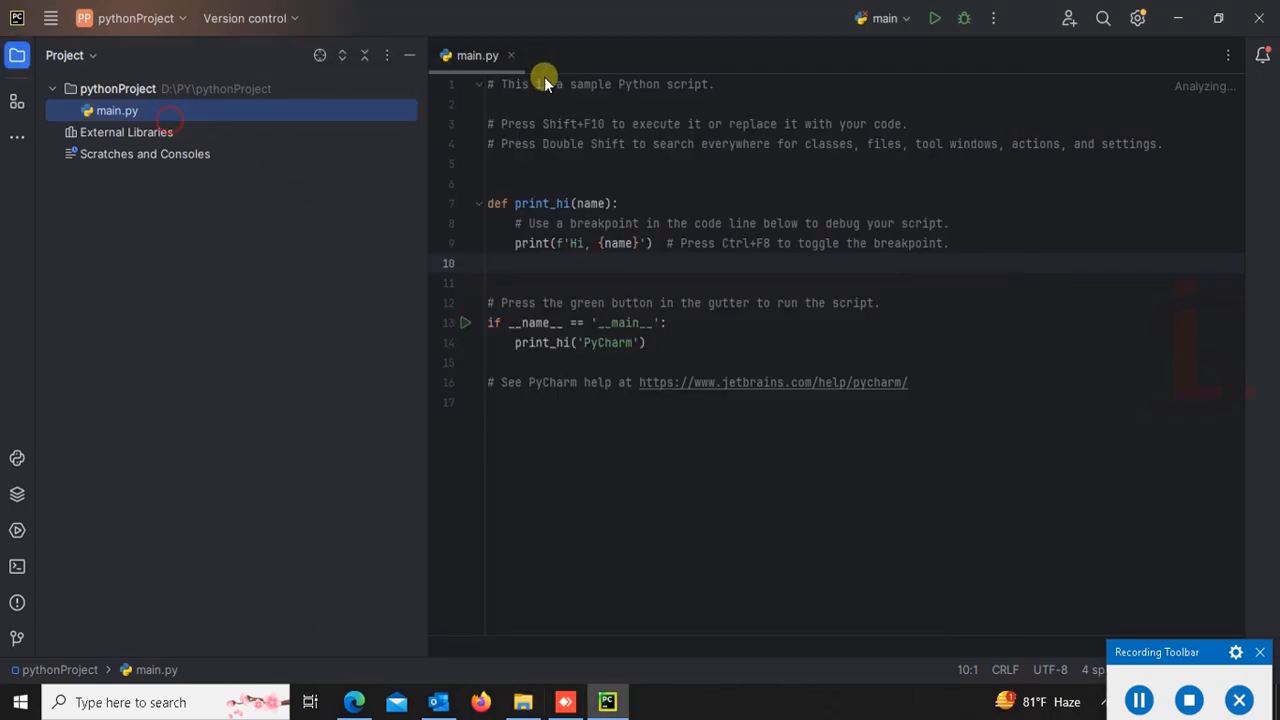